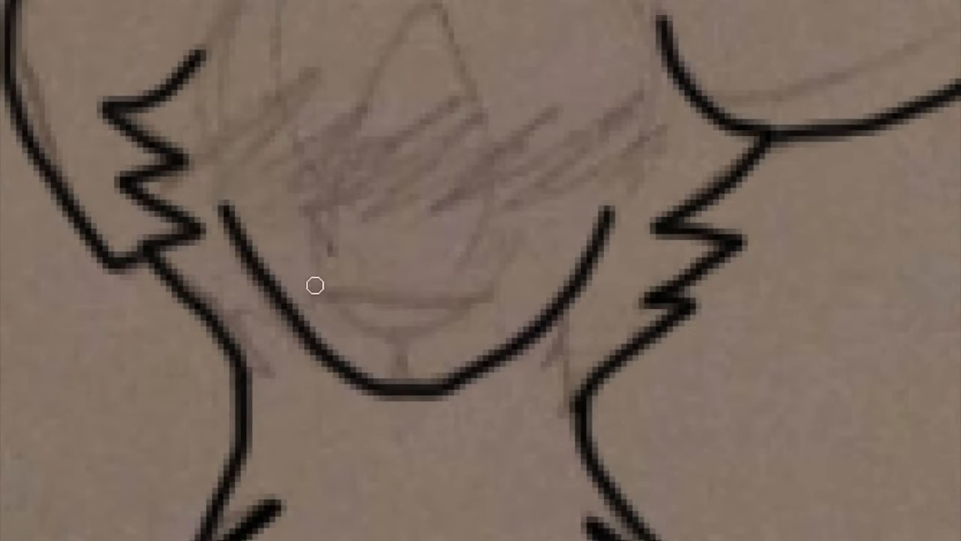
# Paint a thick black horizontal band across the character's eyes with a large black brush
pyautogui.moveTo(313, 286); pyautogui.dragTo(678, 304)
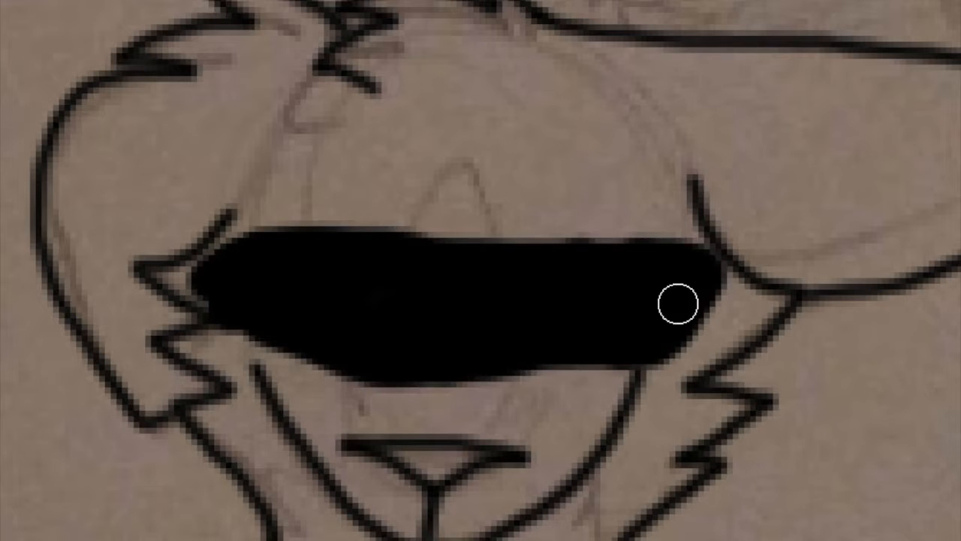